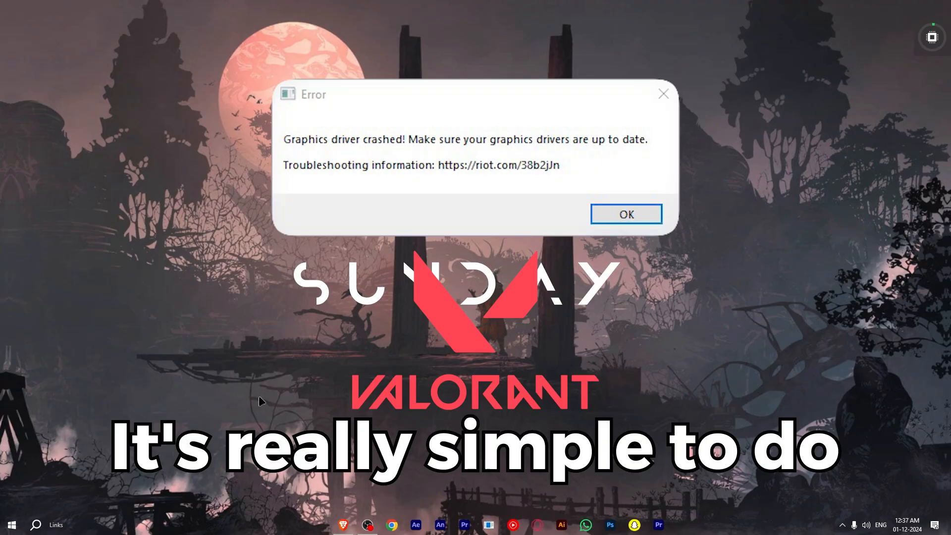
# Dismiss Valorant's 'Graphics driver crashed!' error dialog with OK
pyautogui.click(627, 214)
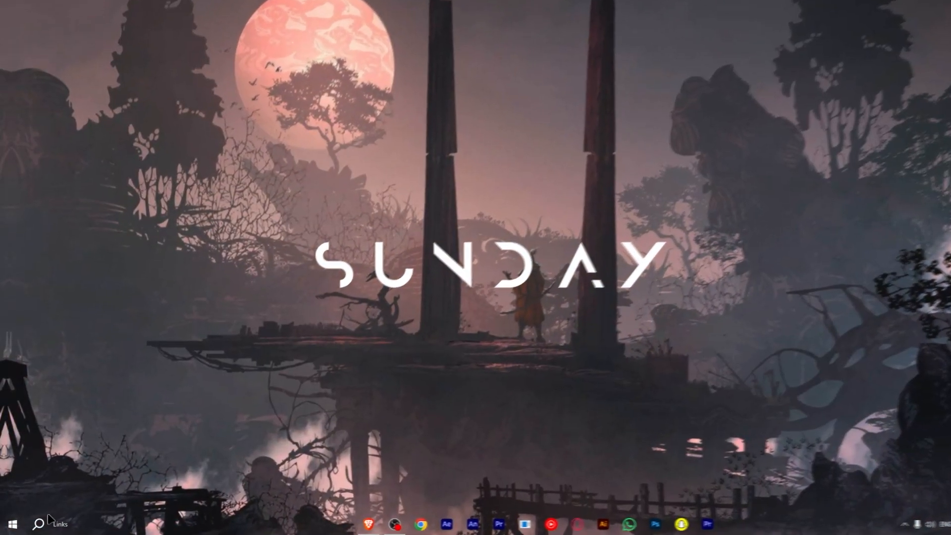
# Search Windows for 'device Manager' and launch Device Manager from the best match
pyautogui.click(39, 521)
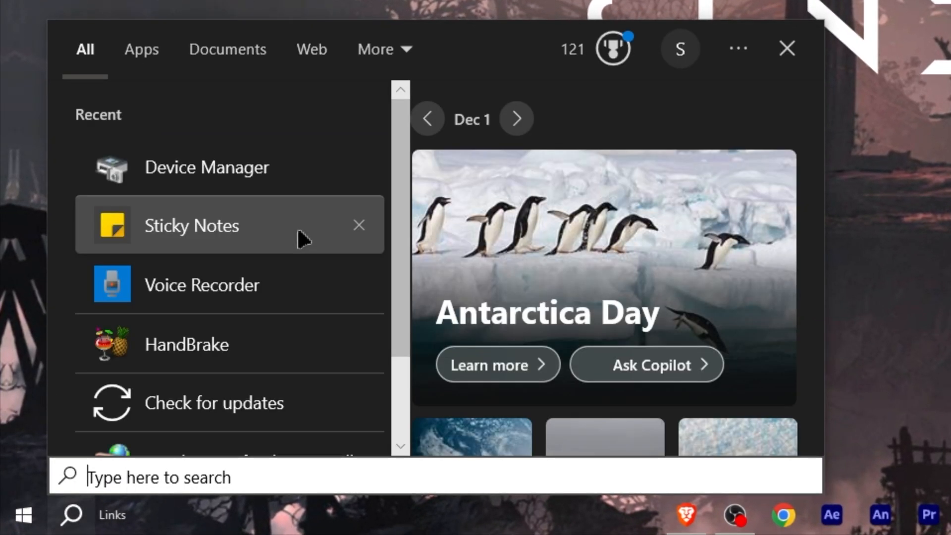
pyautogui.write('device Manager')
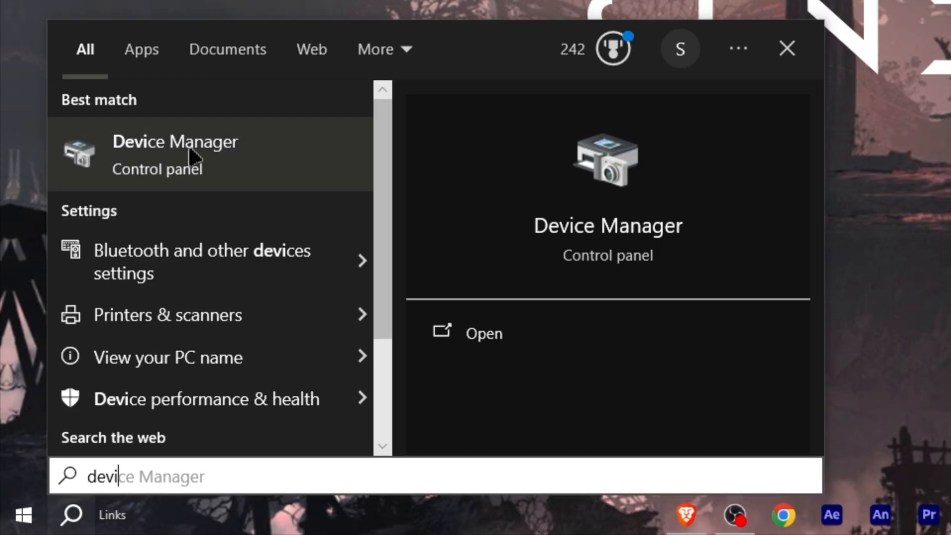
pyautogui.click(176, 143)
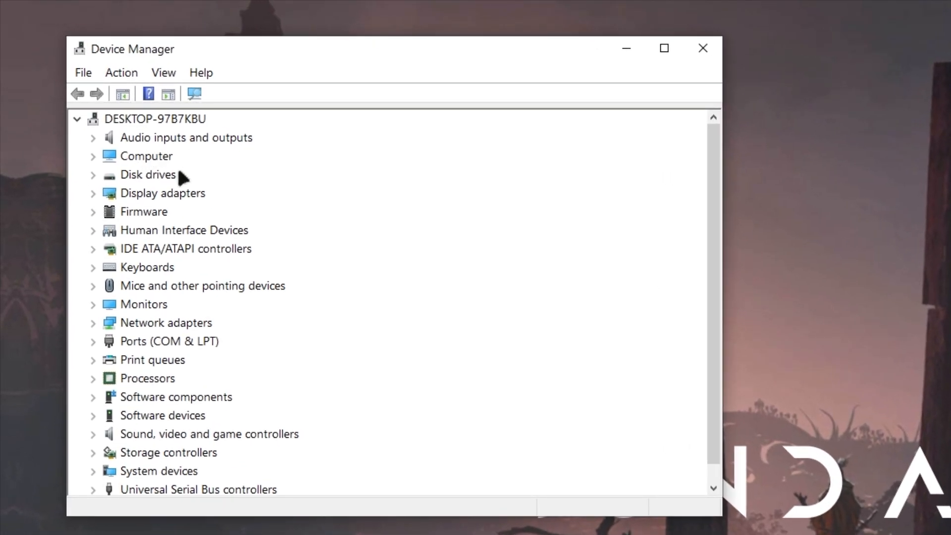
pyautogui.moveTo(159, 252)
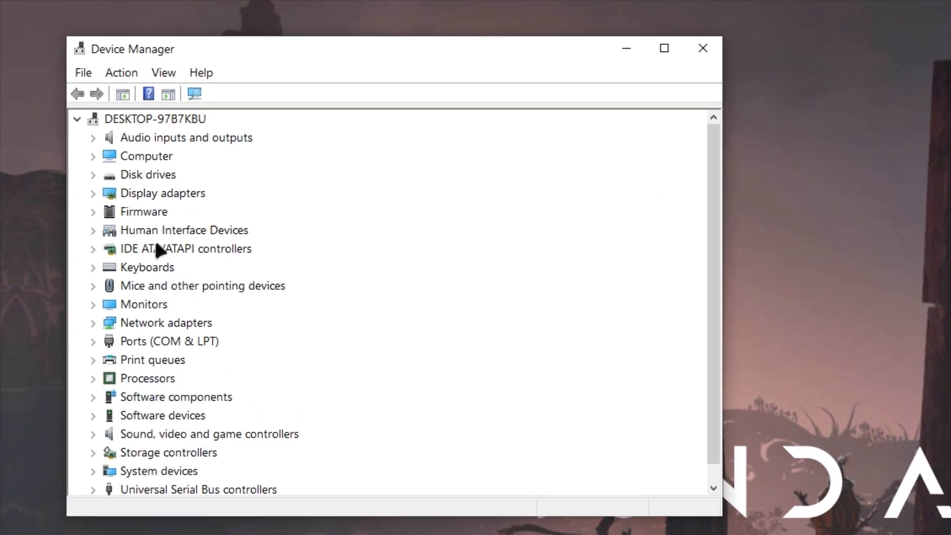
# Expand Display adapters and bring up Properties for the NVIDIA GeForce GTX 1650
pyautogui.click(163, 193)
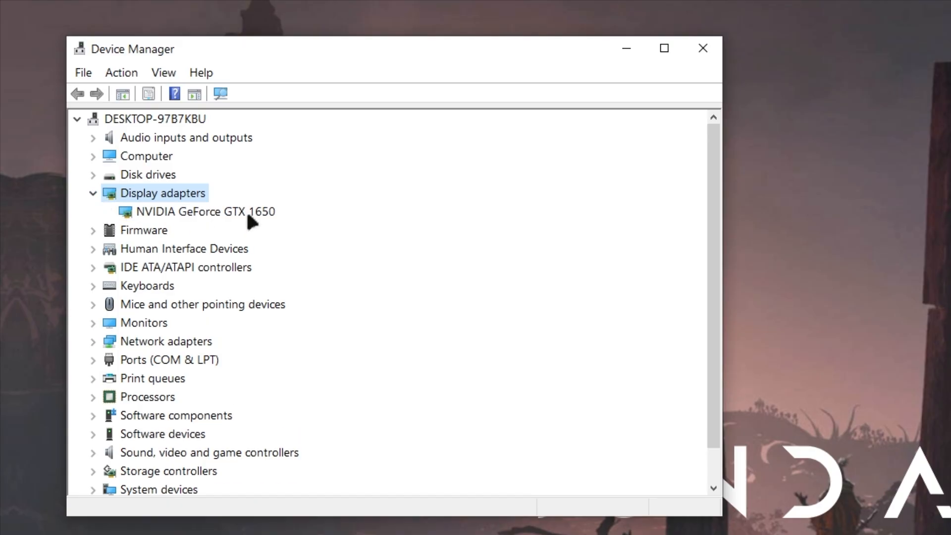
pyautogui.rightClick(196, 211)
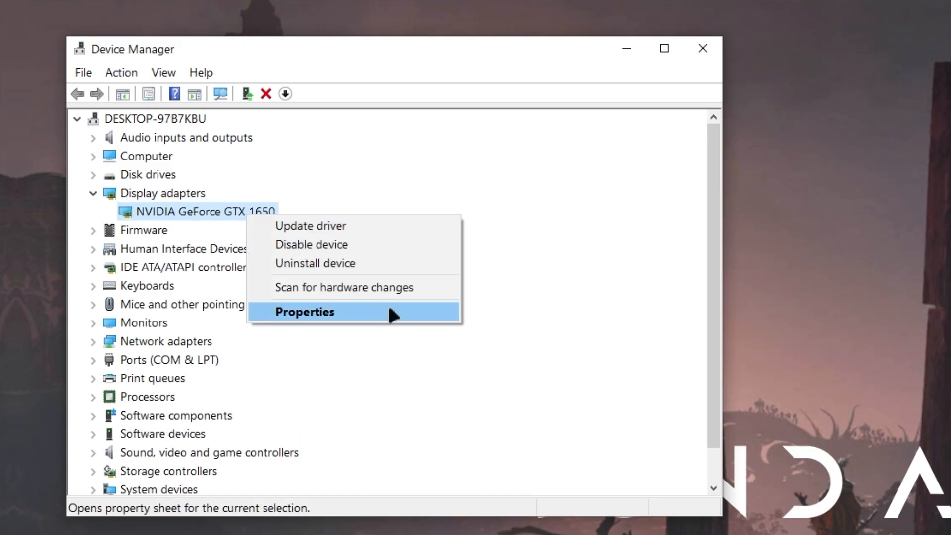
pyautogui.click(305, 312)
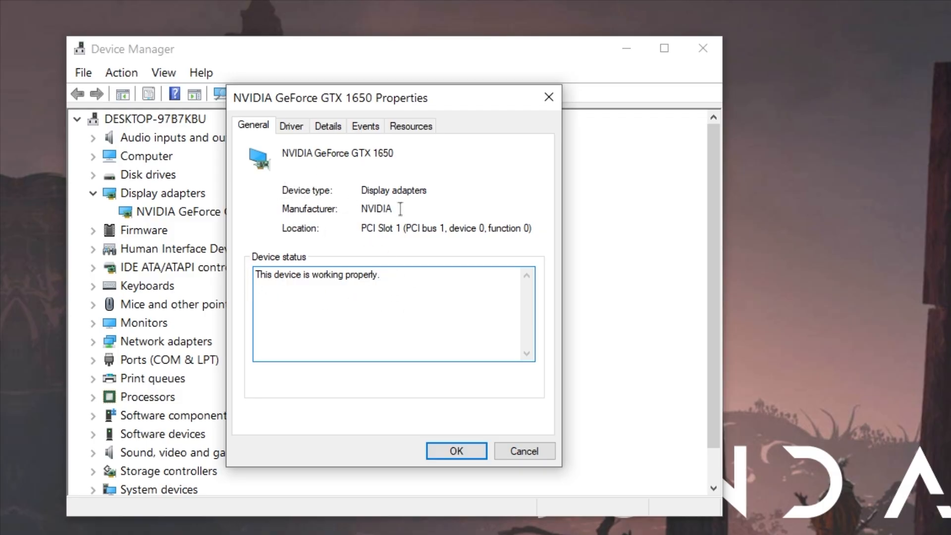
# Update the driver by picking NVIDIA GeForce GTX 1650 from the list of drivers on this computer
pyautogui.click(291, 125)
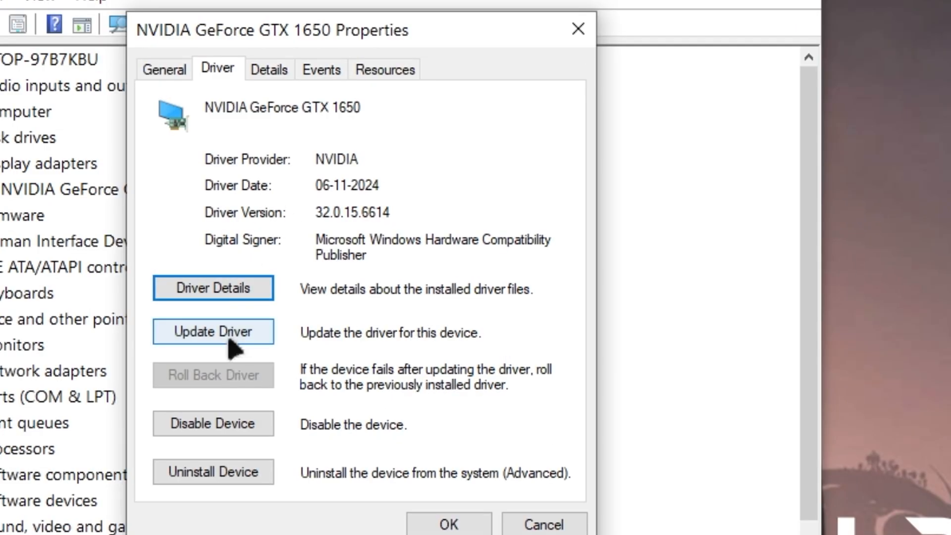
pyautogui.click(212, 330)
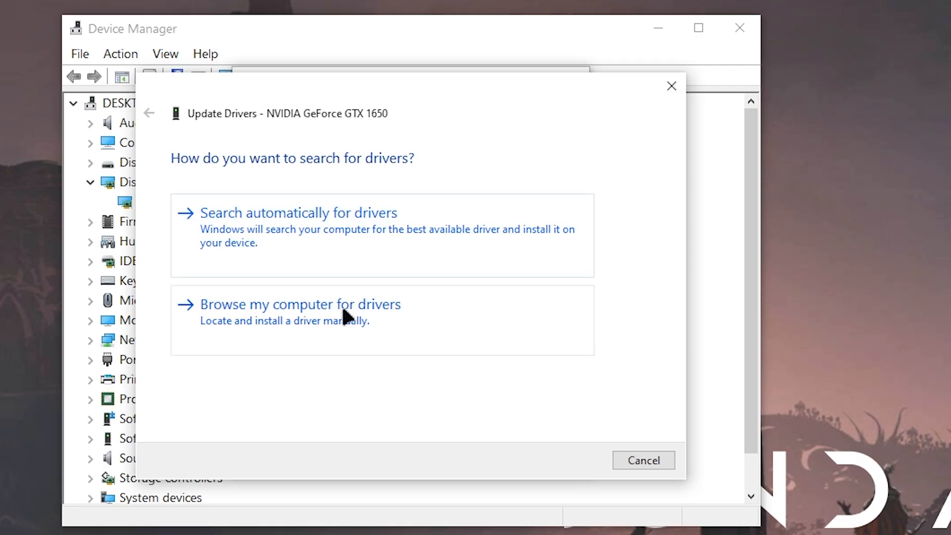
pyautogui.click(301, 306)
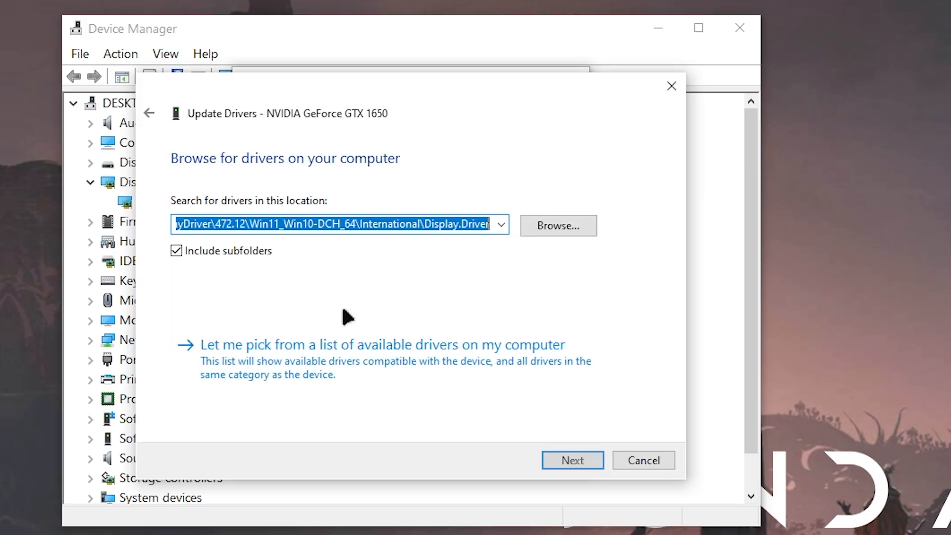
pyautogui.moveTo(266, 367)
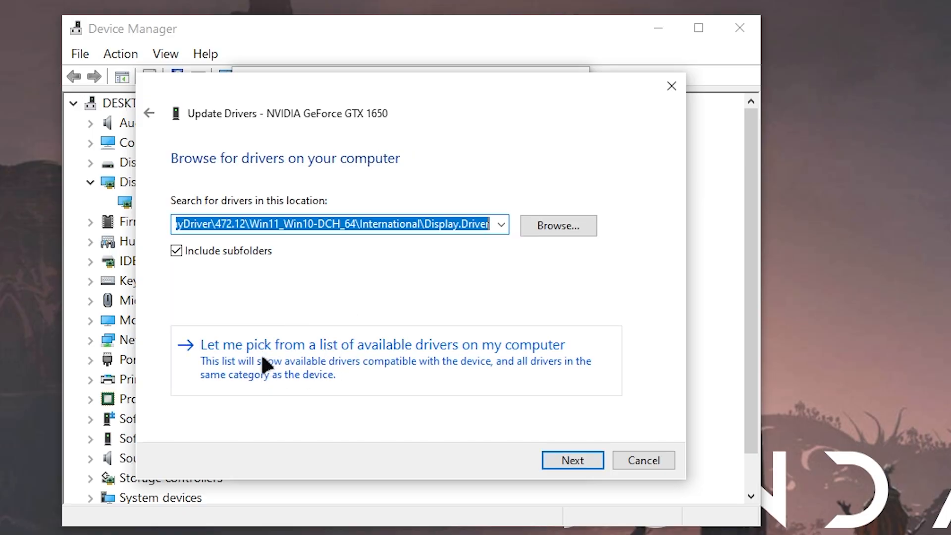
pyautogui.moveTo(303, 369)
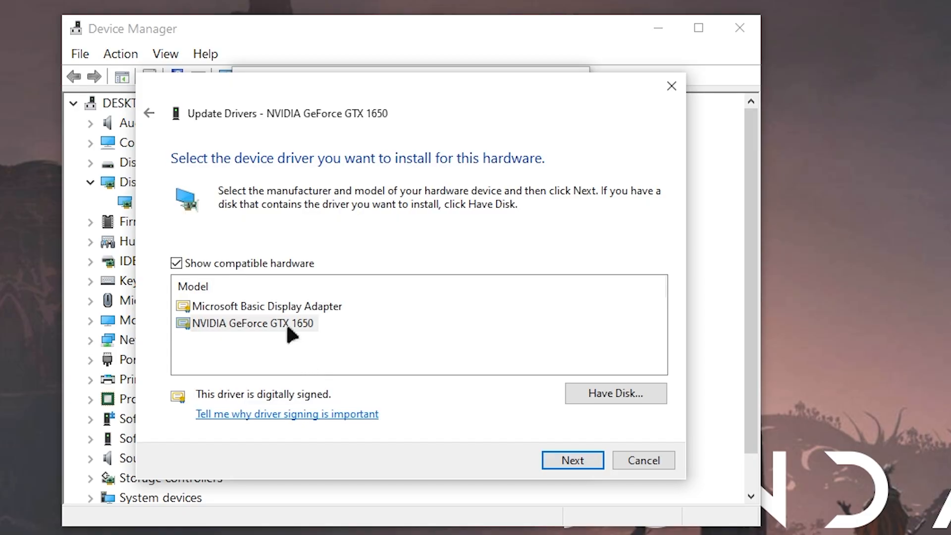
pyautogui.click(250, 323)
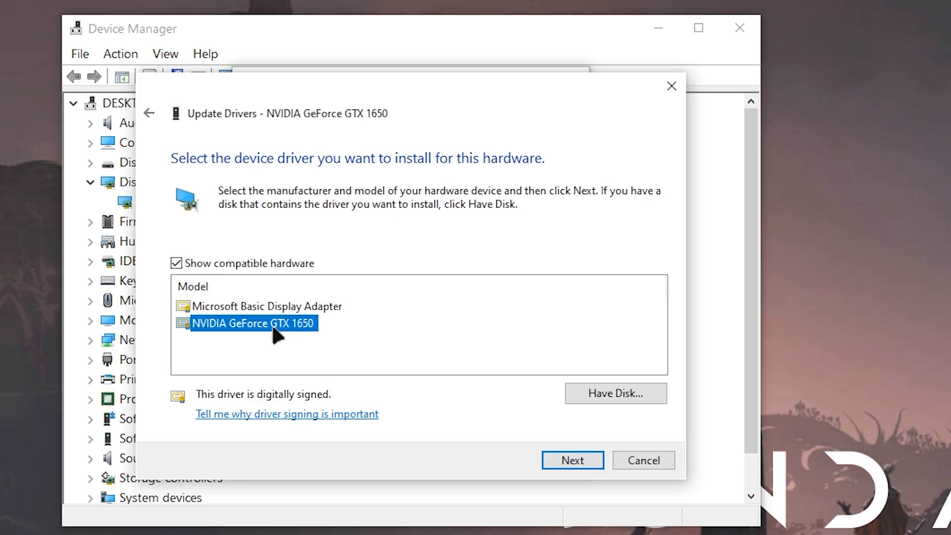
pyautogui.moveTo(569, 482)
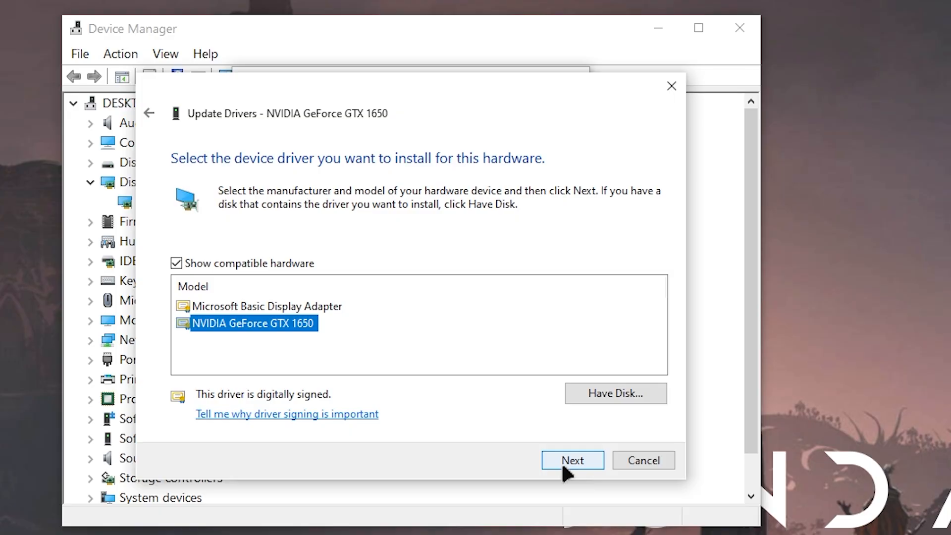
pyautogui.click(573, 460)
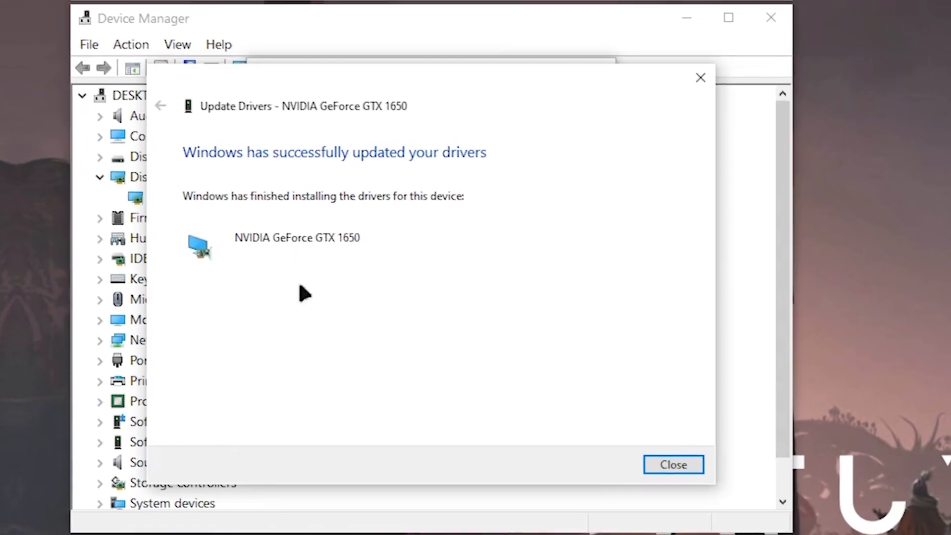
pyautogui.moveTo(676, 476)
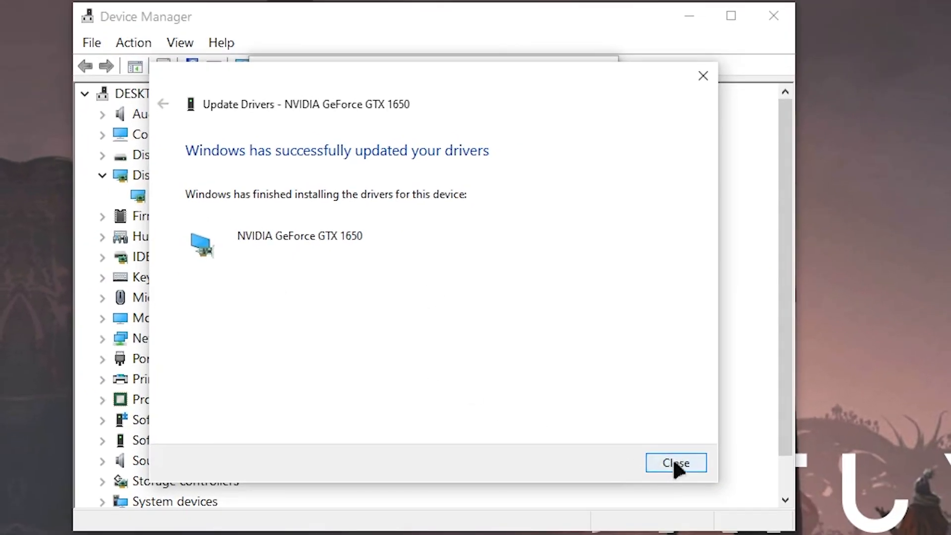
# Close the update wizard and GTX 1650 properties, then confirm restarting the computer
pyautogui.click(677, 463)
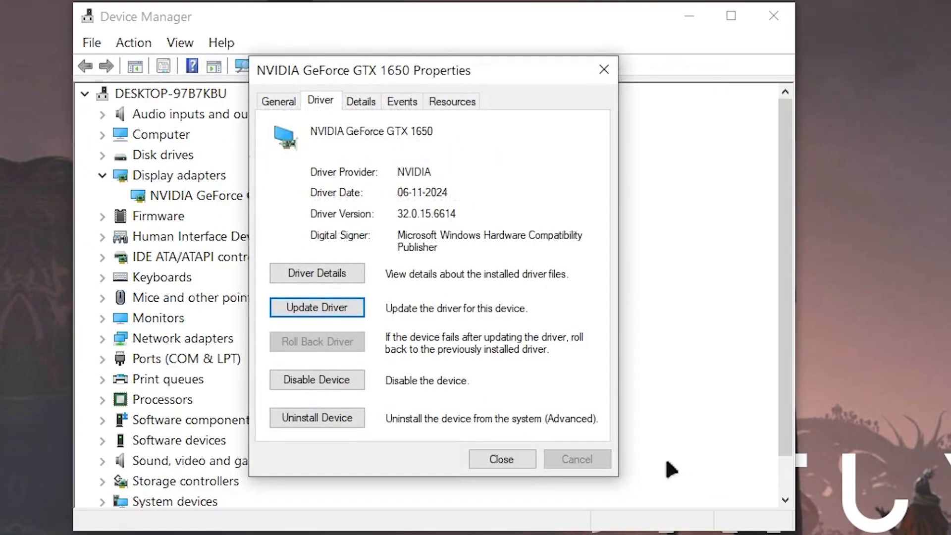
pyautogui.click(501, 460)
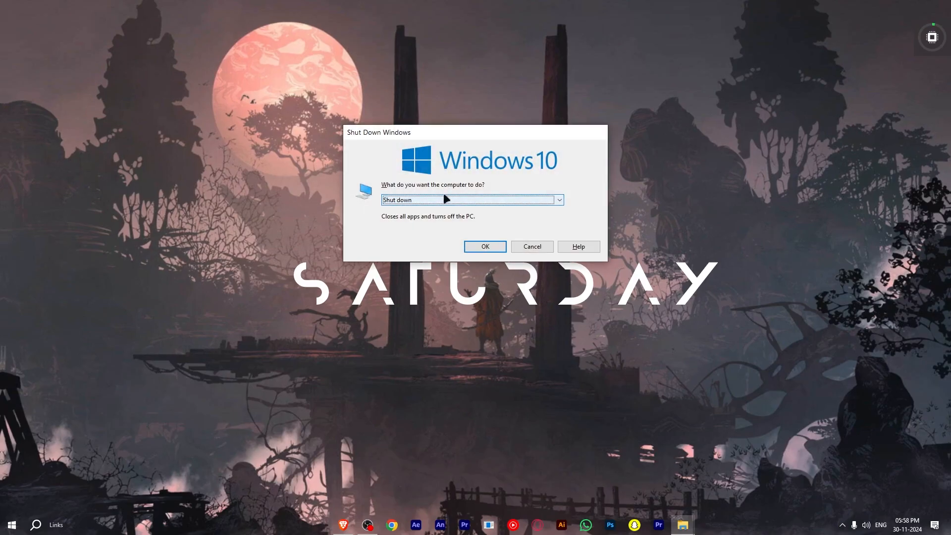
pyautogui.click(532, 246)
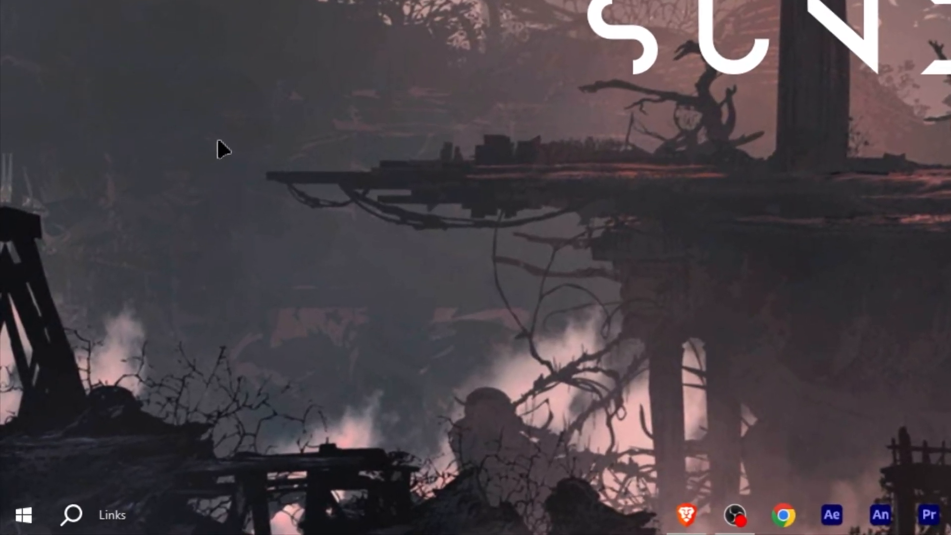
# Run dxdiag from the Run box to launch the DirectX Diagnostic Tool
pyautogui.write('dxdiag')
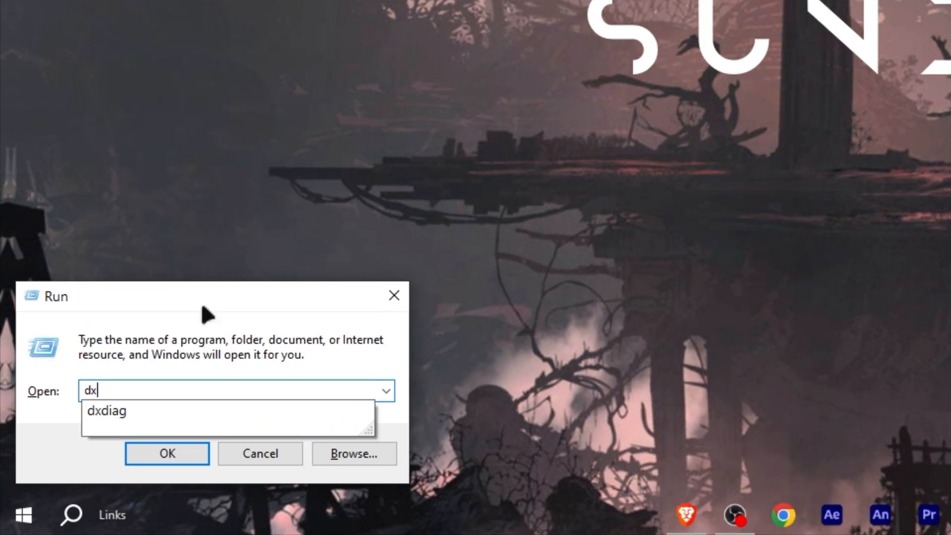
pyautogui.write('dia')
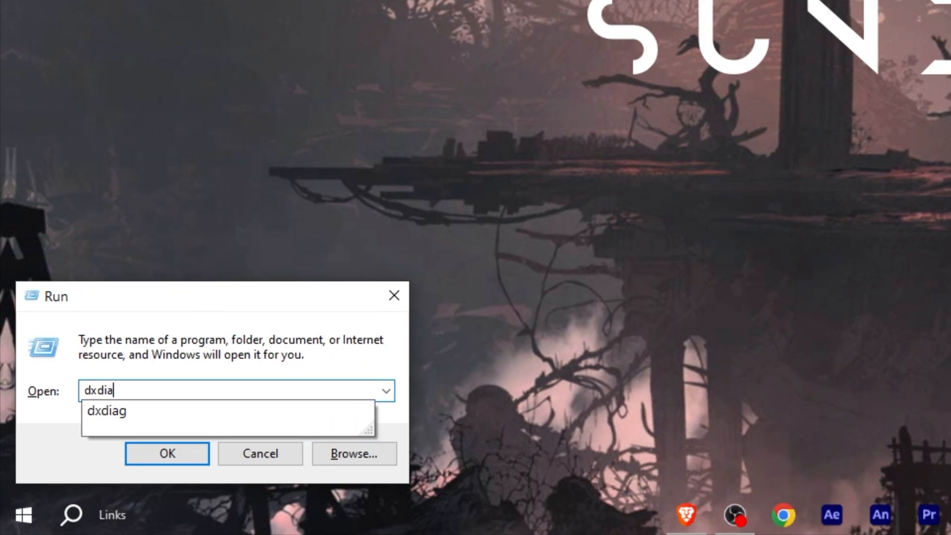
pyautogui.click(166, 454)
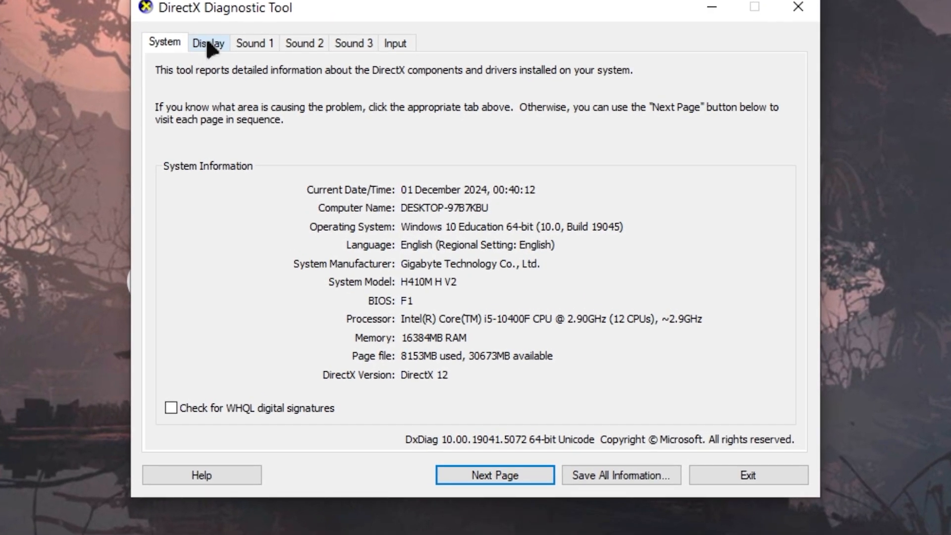
# Check the Display tab notes read 'No problems found' for the GTX 1650, then exit
pyautogui.click(208, 42)
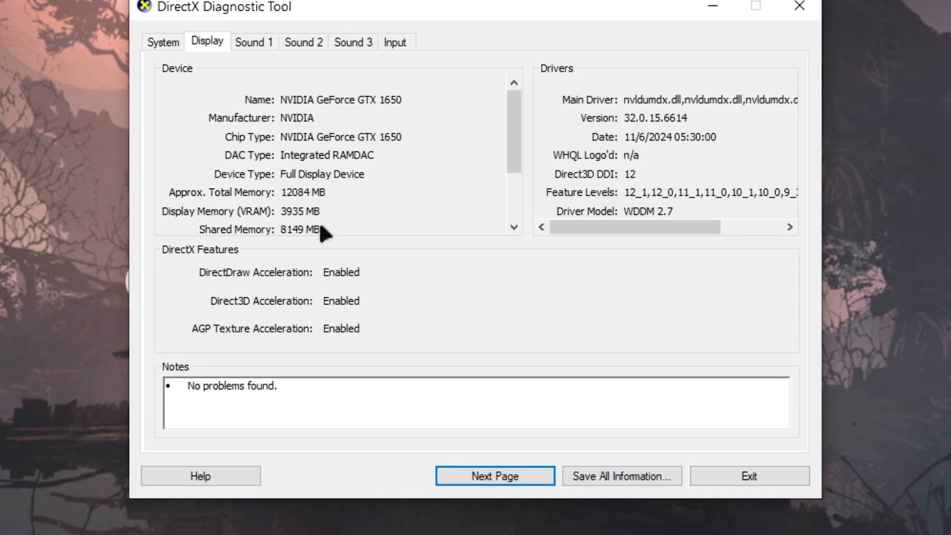
pyautogui.tripleClick(229, 400)
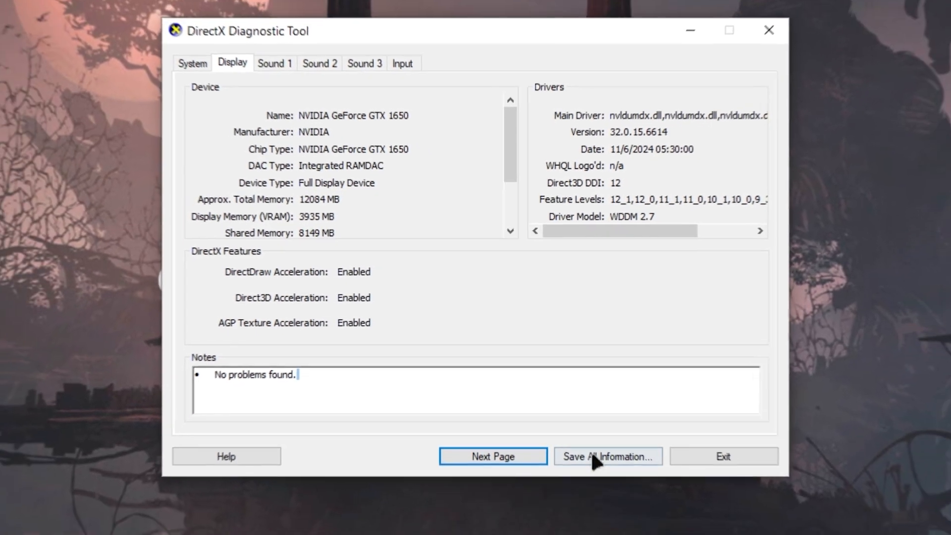
pyautogui.click(723, 456)
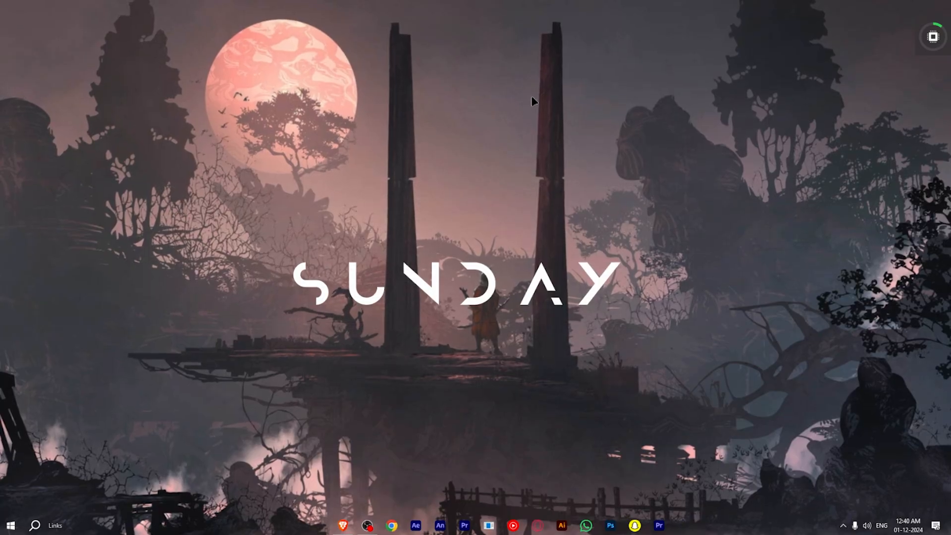
# Search 'va' to launch Valorant and continue past its announcement screen with LET'S GO
pyautogui.click(36, 526)
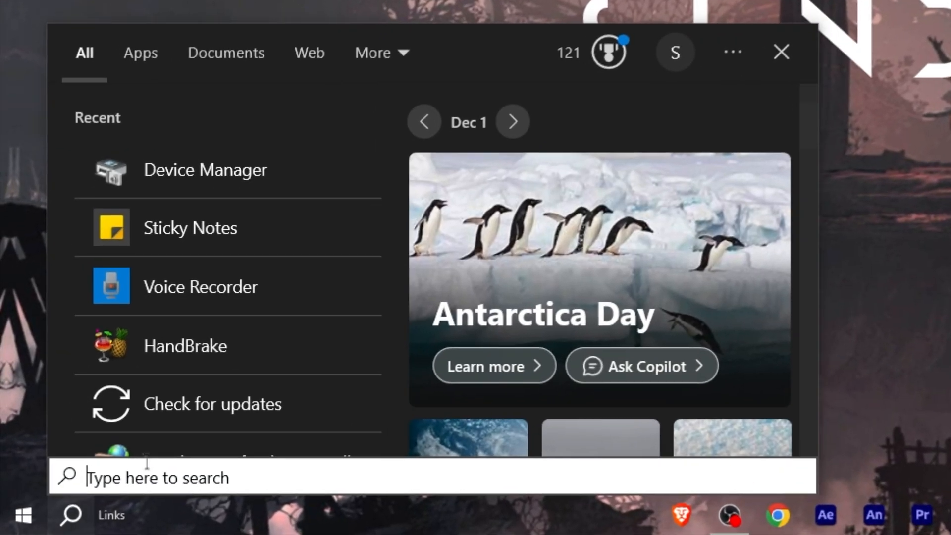
pyautogui.write('va')
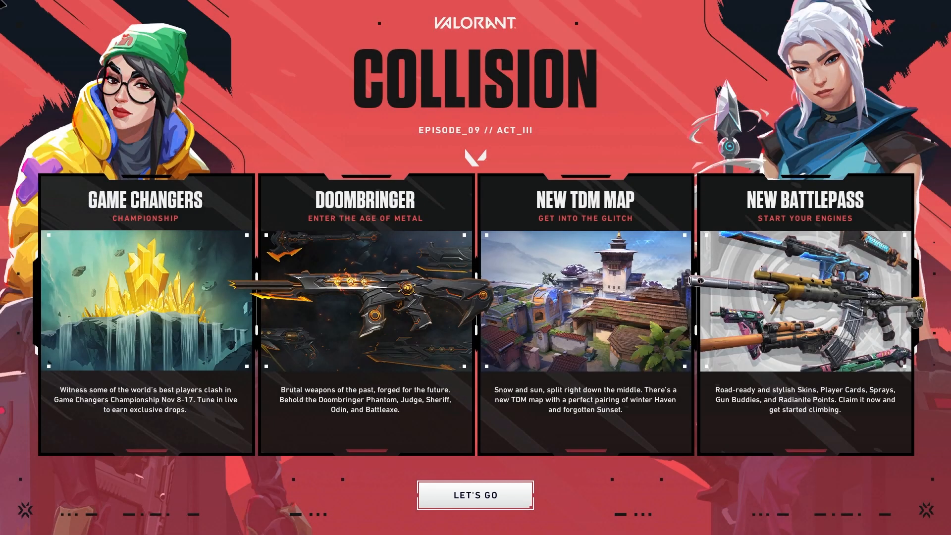
pyautogui.click(476, 495)
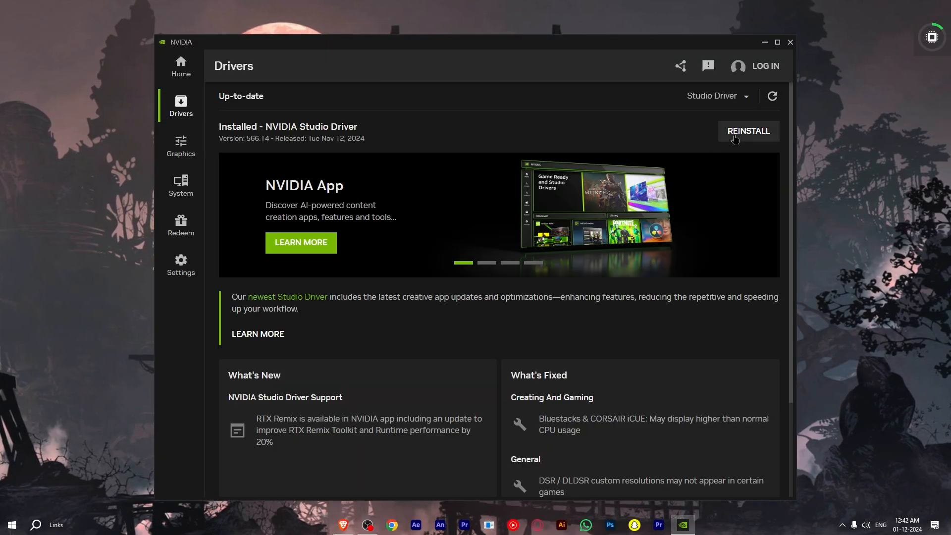
# Expand the Studio Driver dropdown to show Game Ready and Studio driver options
pyautogui.click(717, 97)
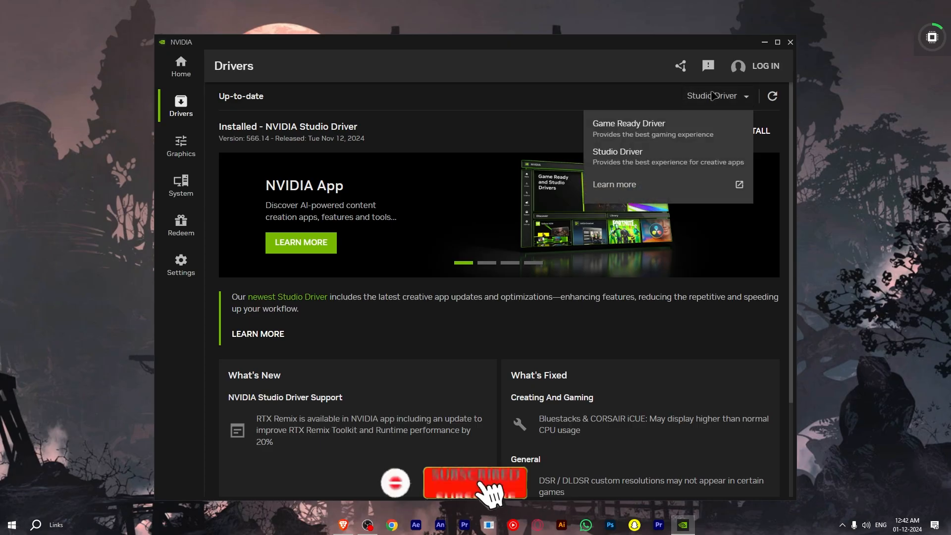